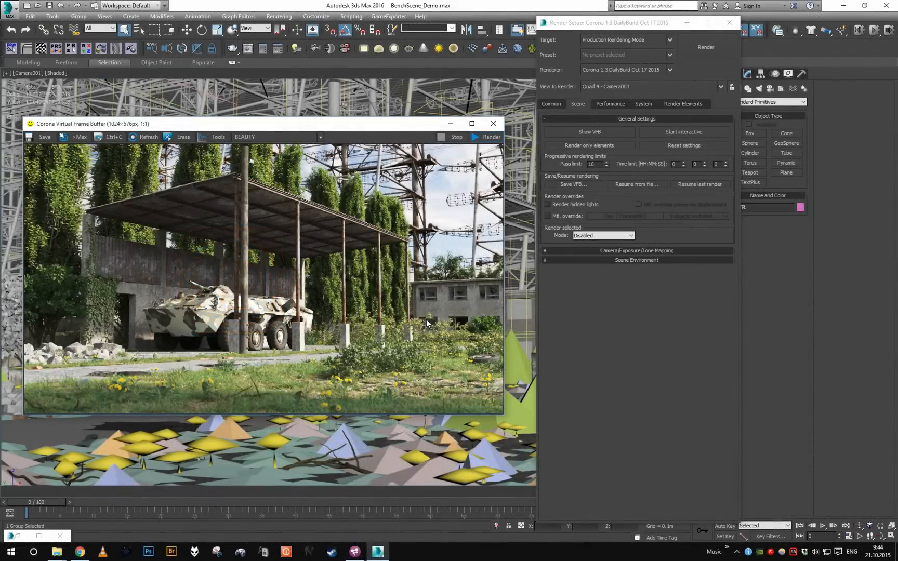
{"action": "mouse_move", "coordinate": [633, 319]}
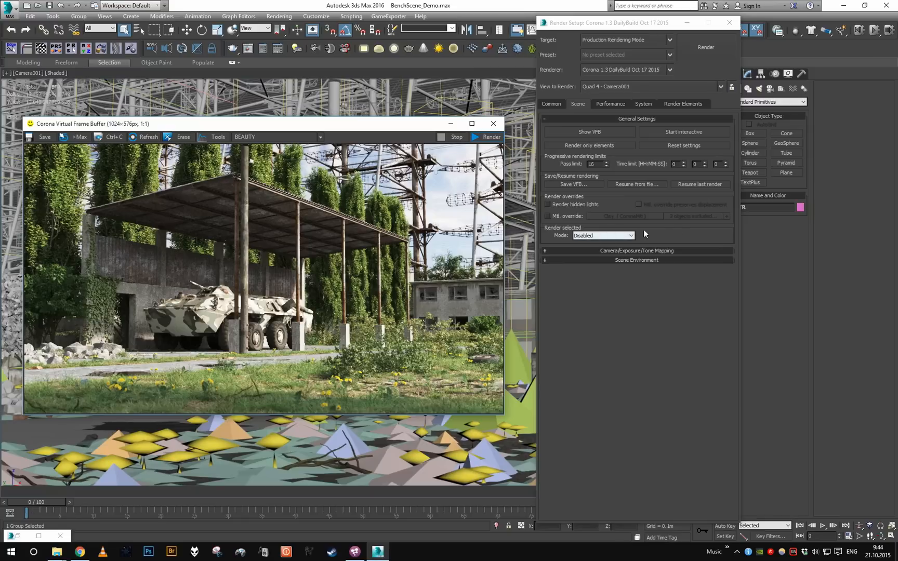
- Set Corona's Render selected mode to Viewport selection
{"action": "left_click", "coordinate": [630, 236]}
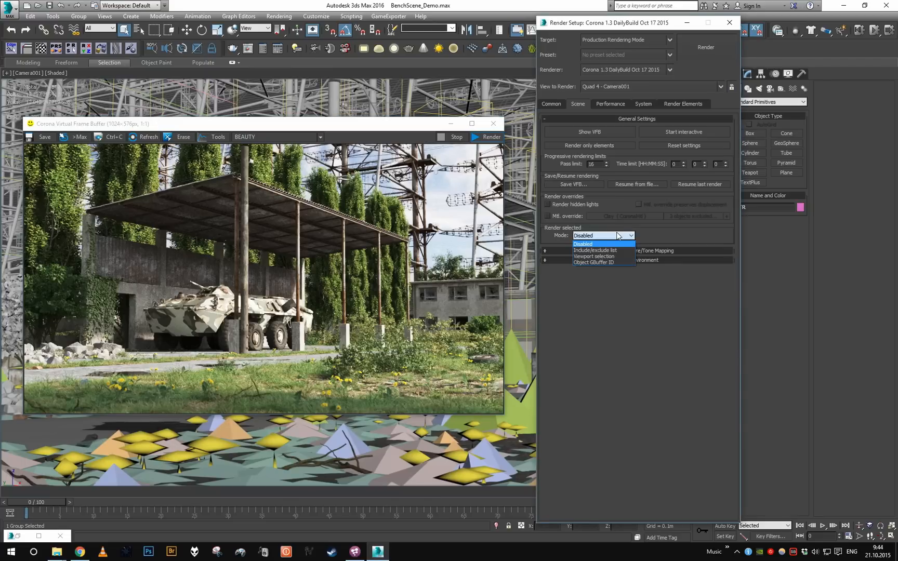
{"action": "left_click", "coordinate": [594, 257]}
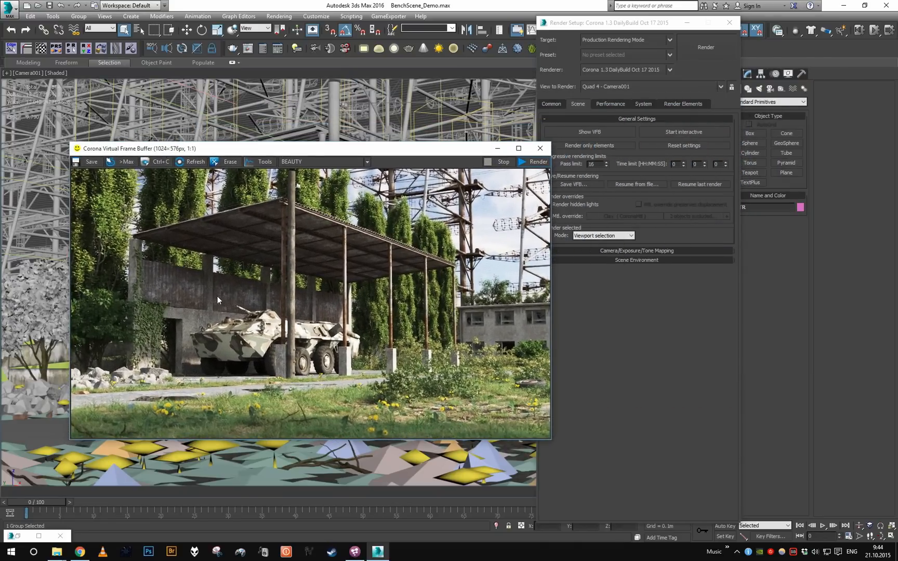
{"action": "mouse_move", "coordinate": [238, 308]}
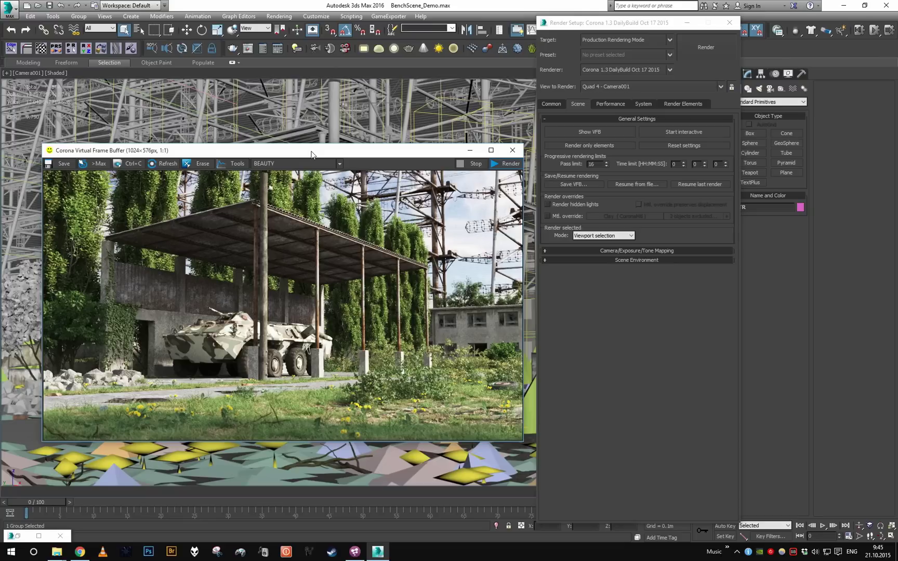
{"action": "mouse_move", "coordinate": [382, 380]}
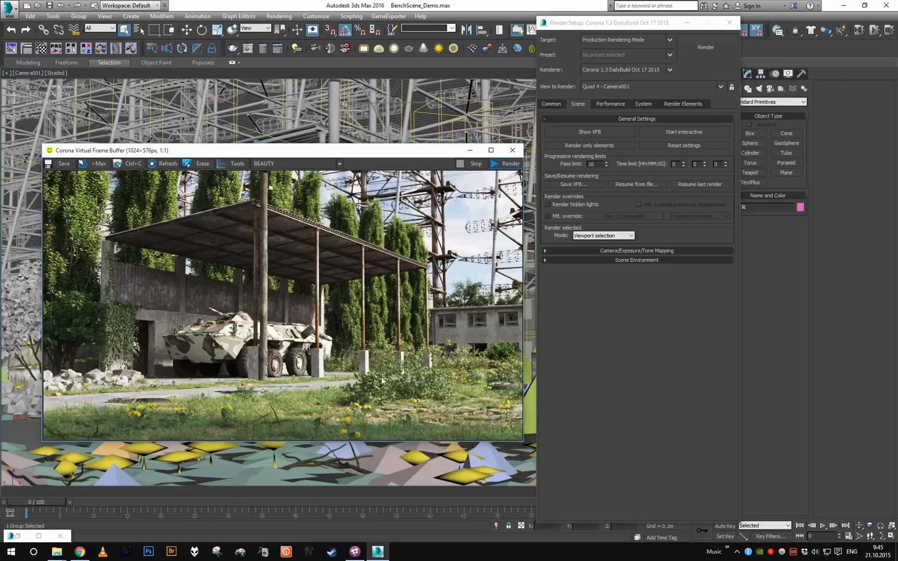
{"action": "mouse_move", "coordinate": [257, 380]}
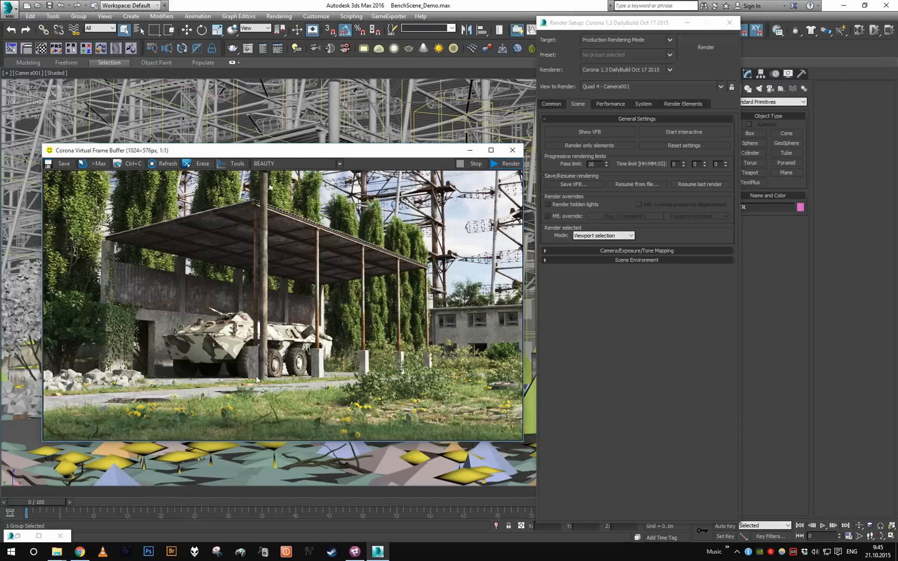
{"action": "mouse_move", "coordinate": [221, 338]}
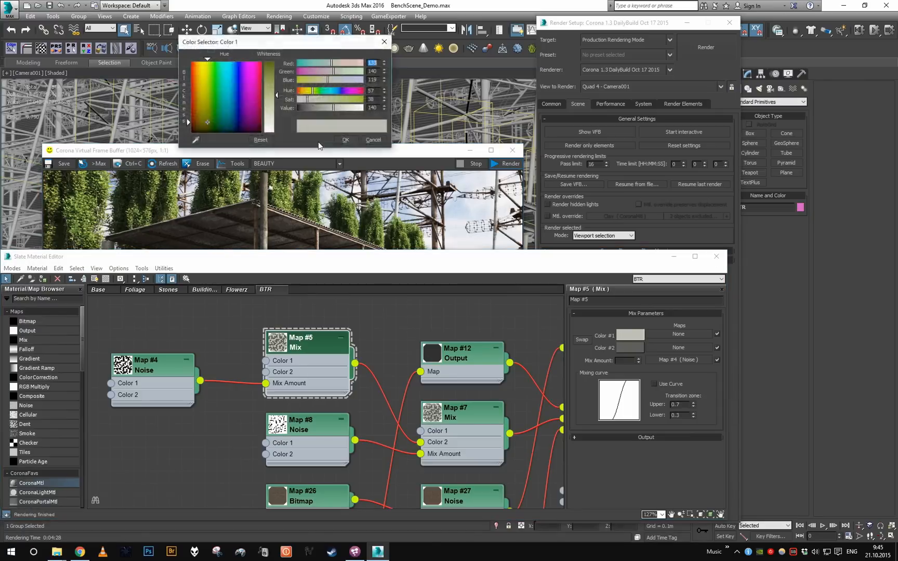
- Change the vehicle's Mix map colours to pink for Color #1 and blue for Color #2
{"action": "left_click", "coordinate": [259, 94]}
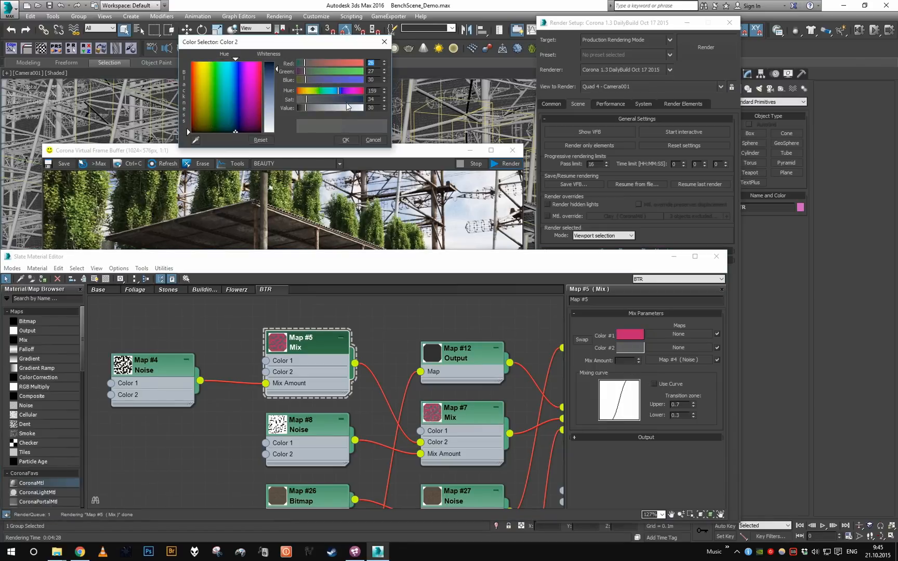
{"action": "left_click", "coordinate": [236, 76]}
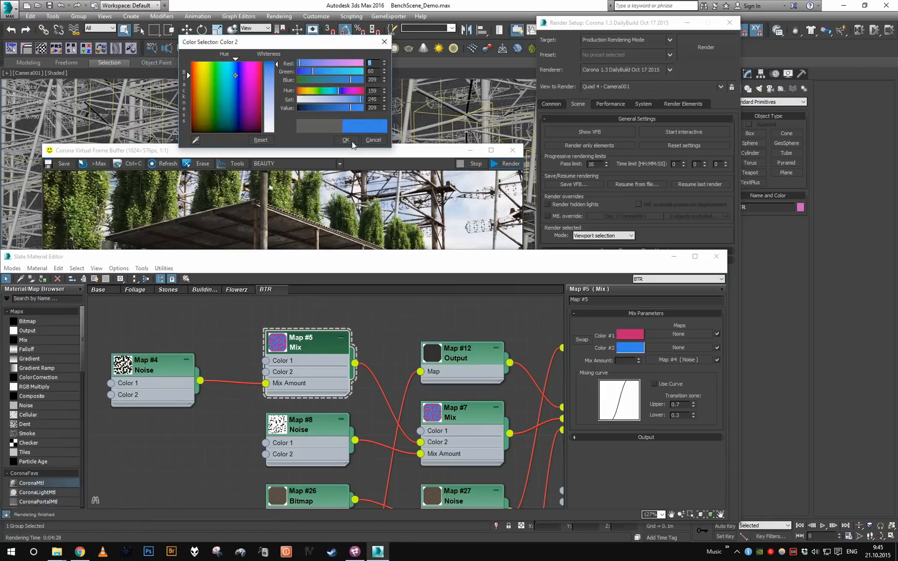
{"action": "left_click", "coordinate": [346, 140]}
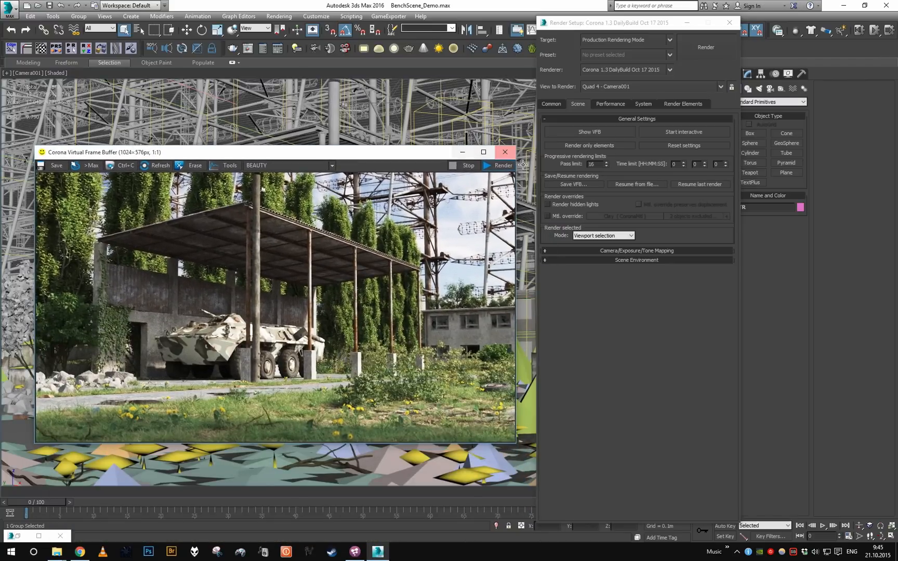
- Re-render the selected armoured vehicle in Corona to show its pink and blue camouflage
{"action": "left_click", "coordinate": [706, 47]}
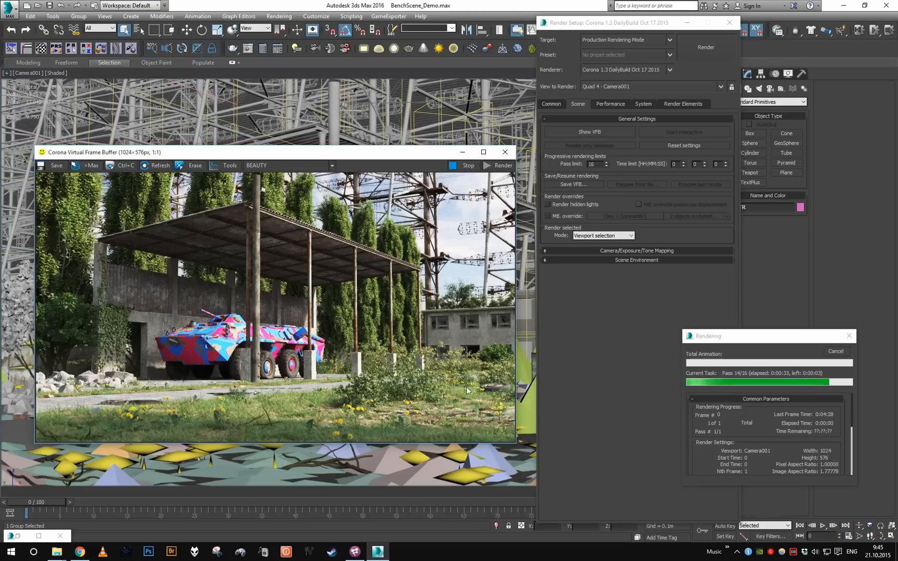
{"action": "mouse_move", "coordinate": [279, 414]}
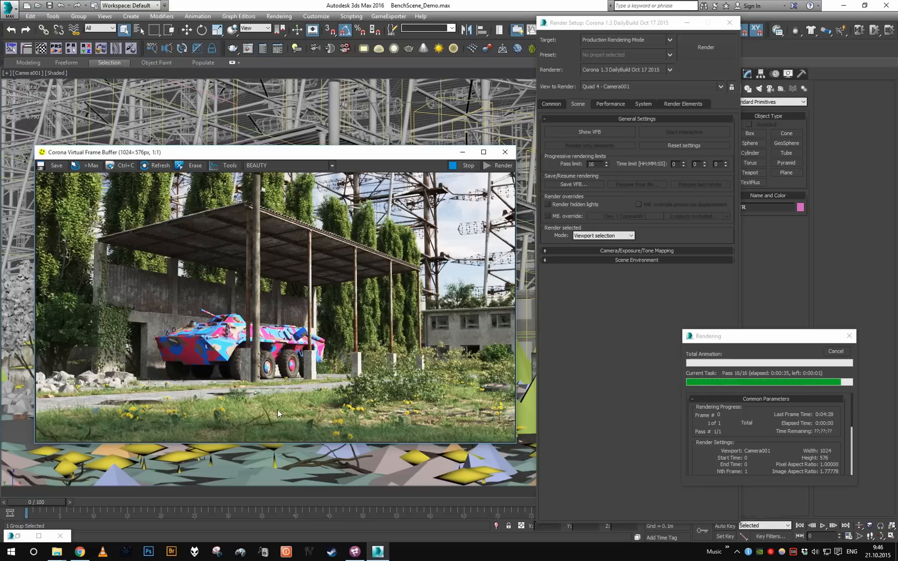
{"action": "left_click", "coordinate": [848, 336]}
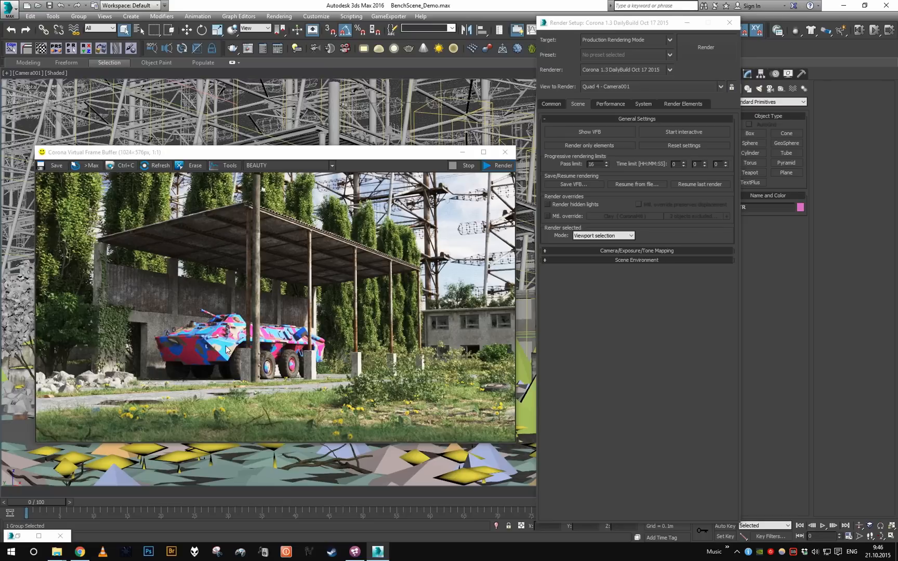
- Switch Render selected to Include/exclude list, with Plane012 on the include side
{"action": "left_click", "coordinate": [604, 235]}
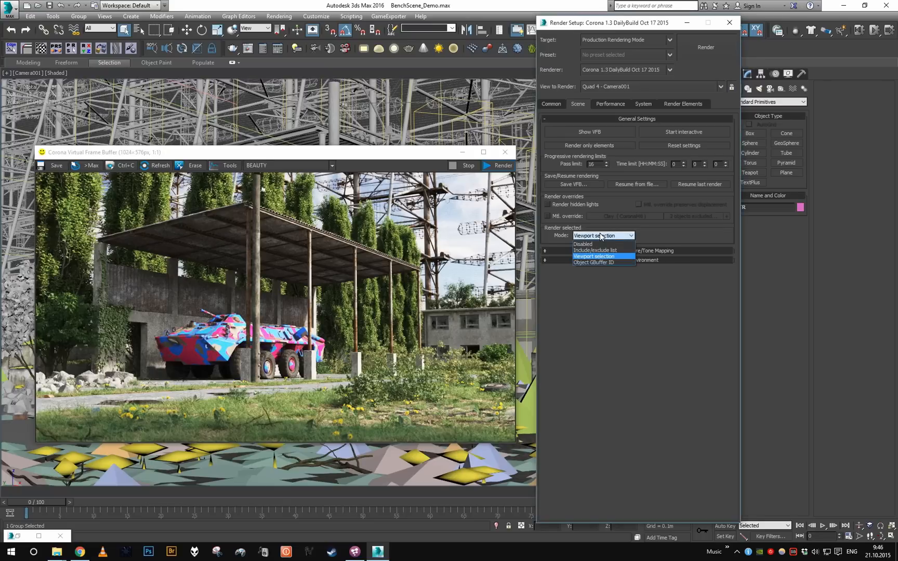
{"action": "left_click", "coordinate": [594, 250]}
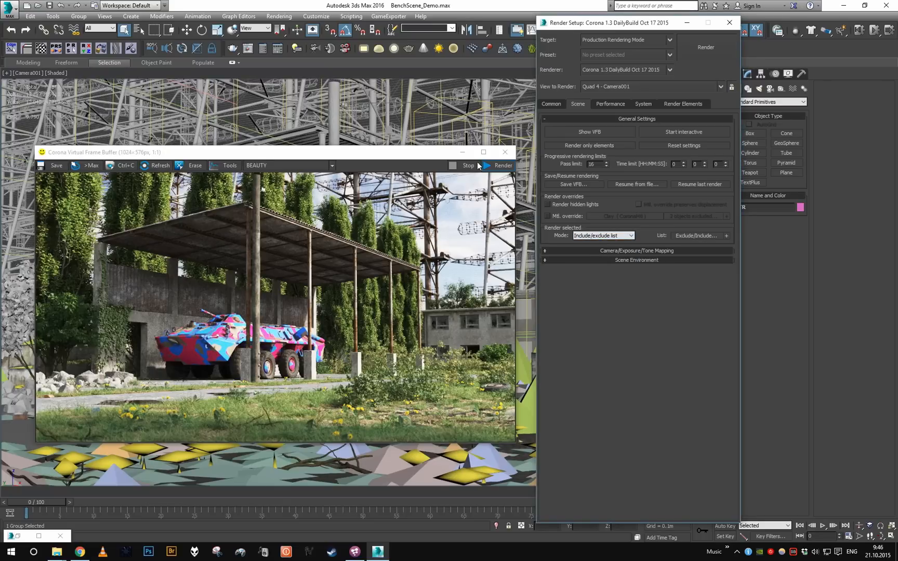
{"action": "left_click", "coordinate": [504, 152]}
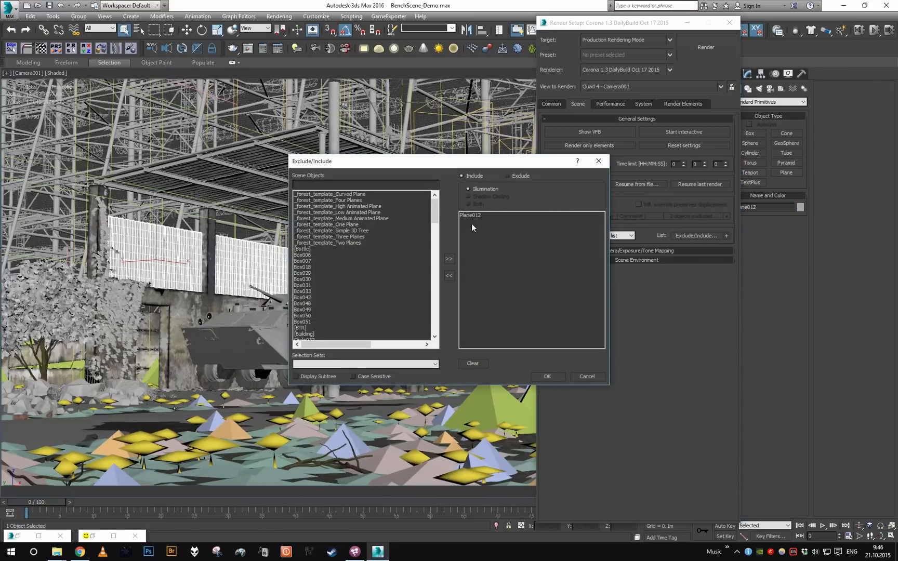
{"action": "left_click", "coordinate": [547, 376]}
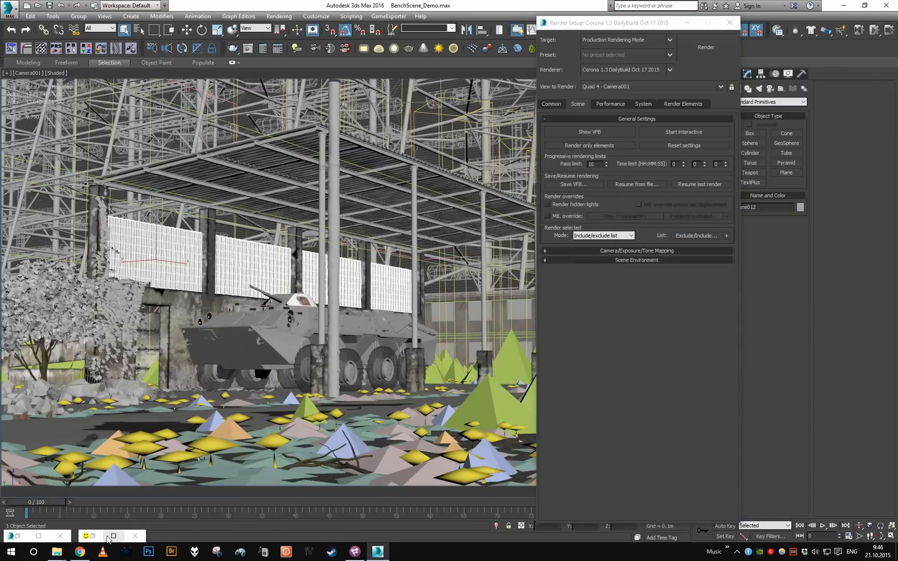
- Bring the Corona frame buffer window back into view
{"action": "left_click", "coordinate": [706, 47]}
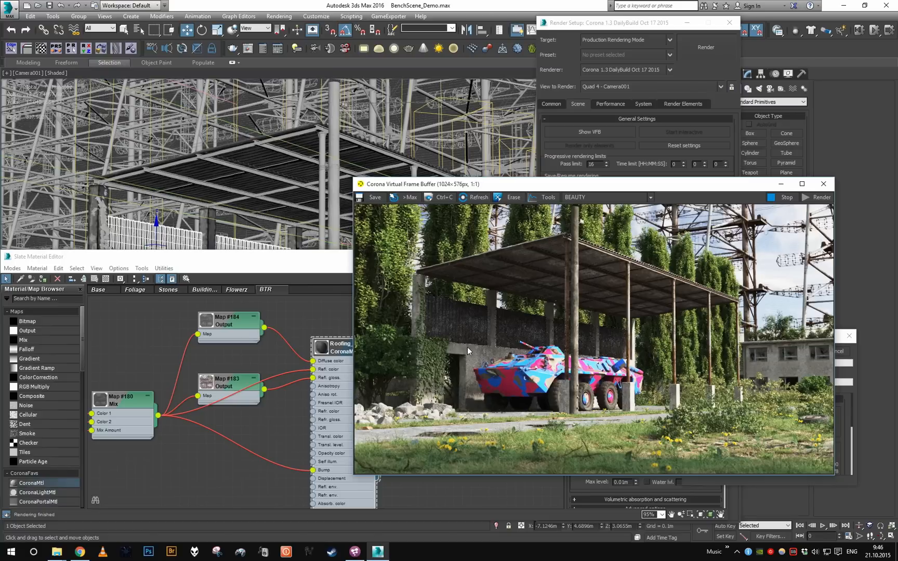
{"action": "mouse_move", "coordinate": [474, 320]}
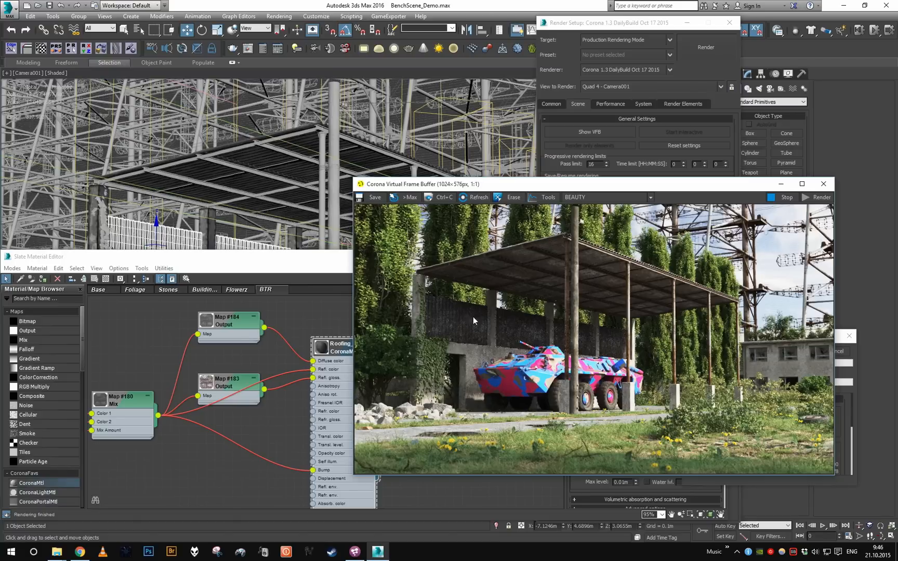
{"action": "mouse_move", "coordinate": [651, 427]}
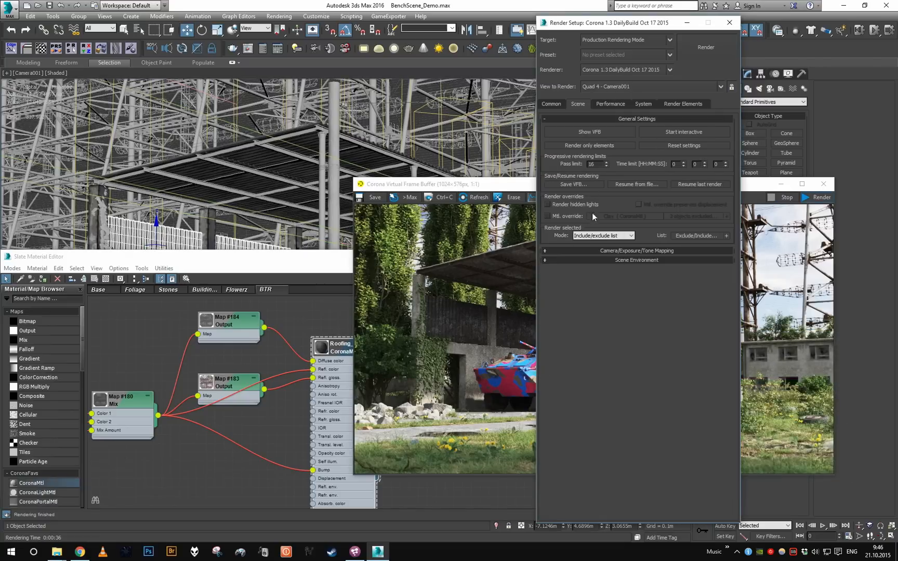
- Set Render selected to Object GBuffer ID with object ID 101
{"action": "left_click", "coordinate": [603, 236]}
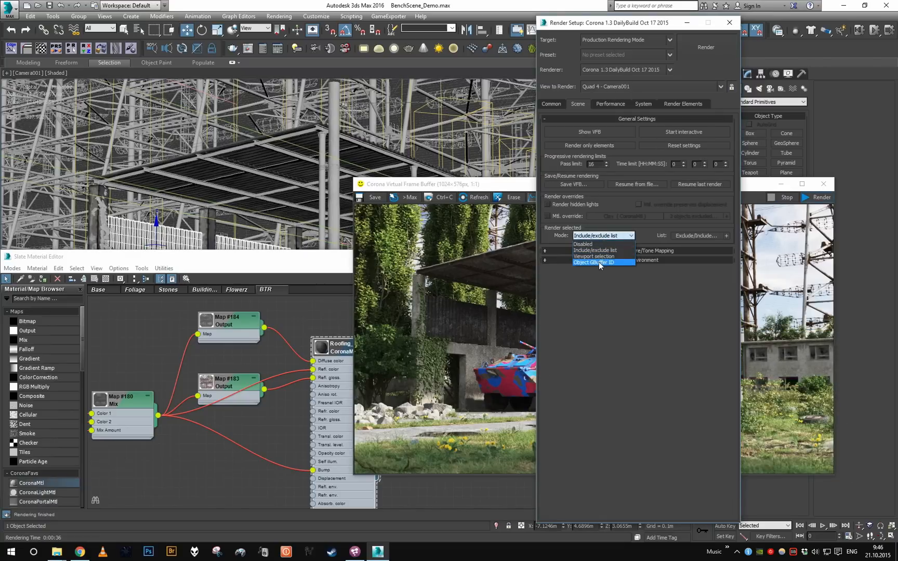
{"action": "left_click", "coordinate": [598, 262]}
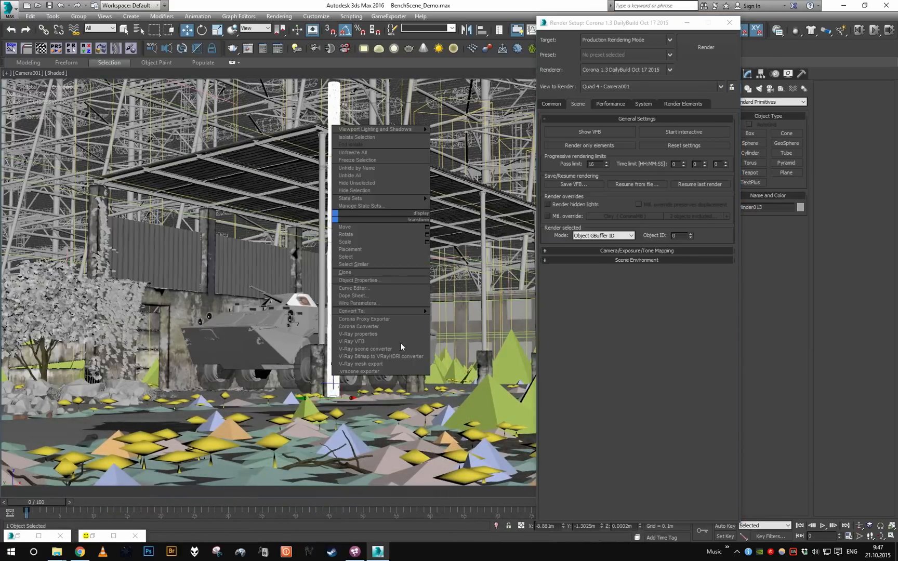
{"action": "left_click", "coordinate": [358, 280]}
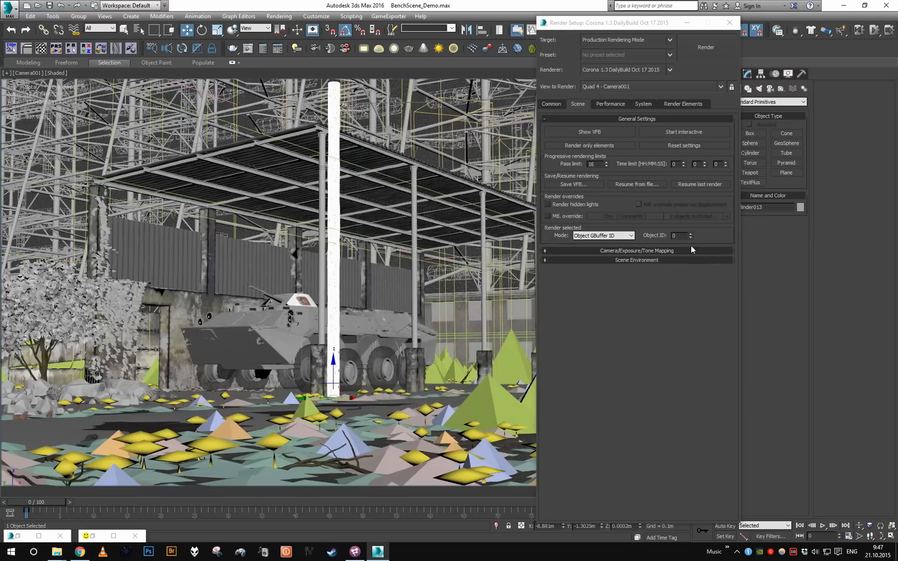
{"action": "left_click", "coordinate": [688, 233]}
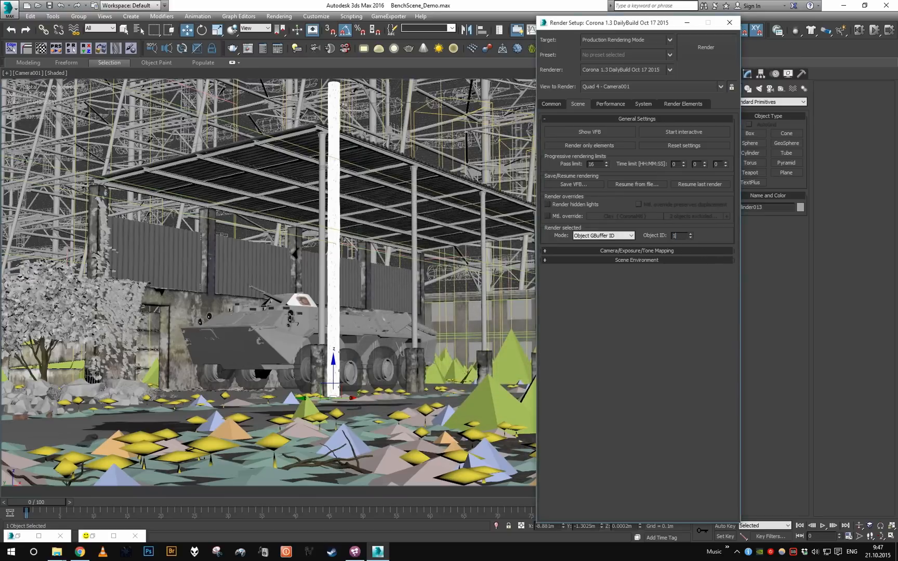
{"action": "type", "text": "101"}
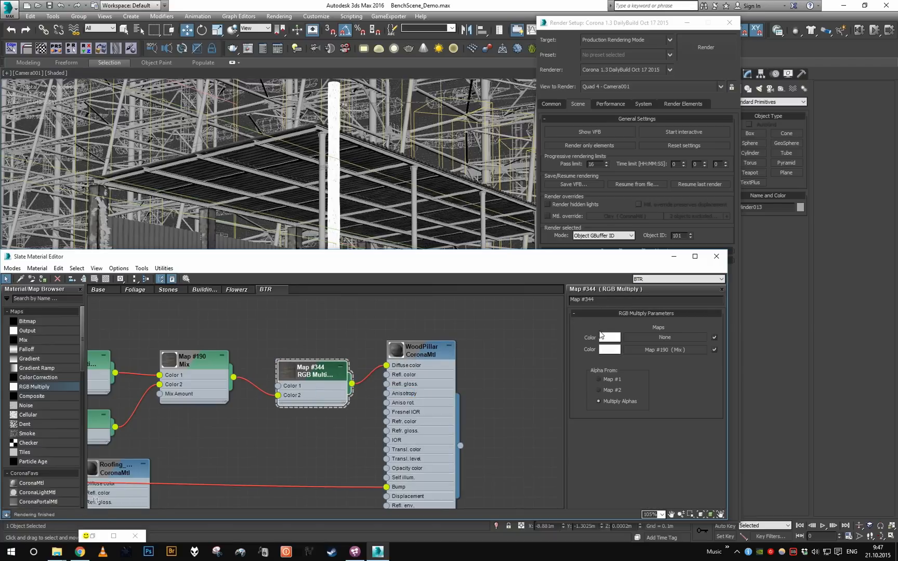
{"action": "left_click", "coordinate": [609, 338]}
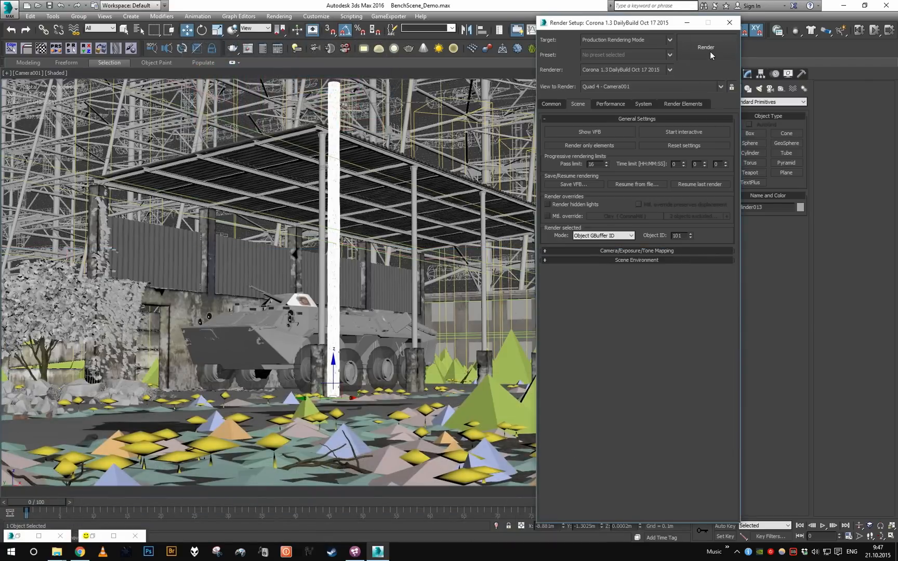
- Start the Corona render of the objects with ID 101
{"action": "left_click", "coordinate": [705, 47]}
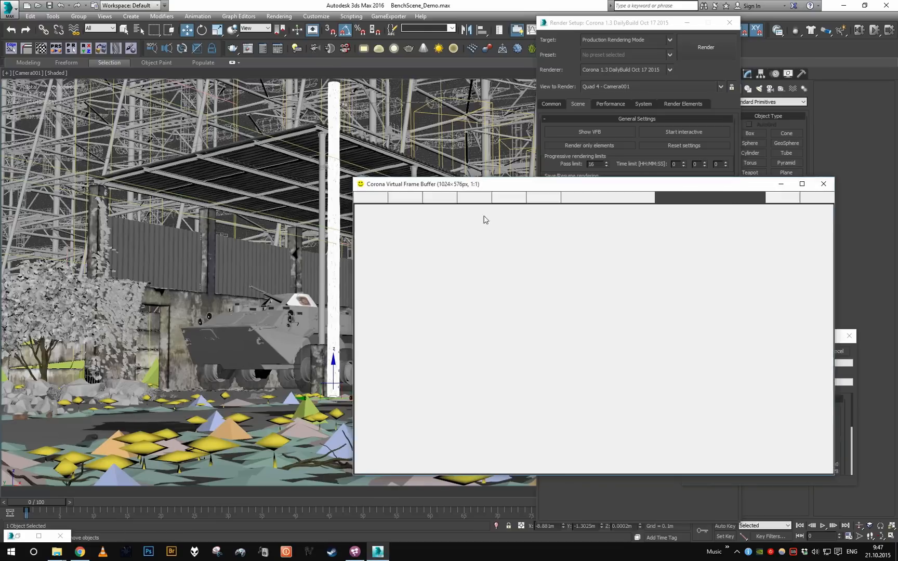
{"action": "left_click", "coordinate": [705, 46]}
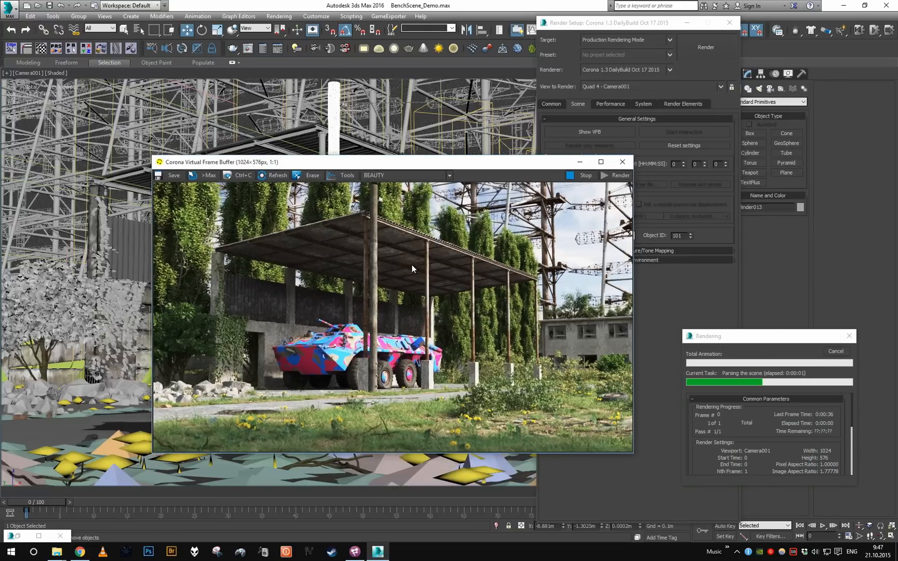
{"action": "mouse_move", "coordinate": [406, 271]}
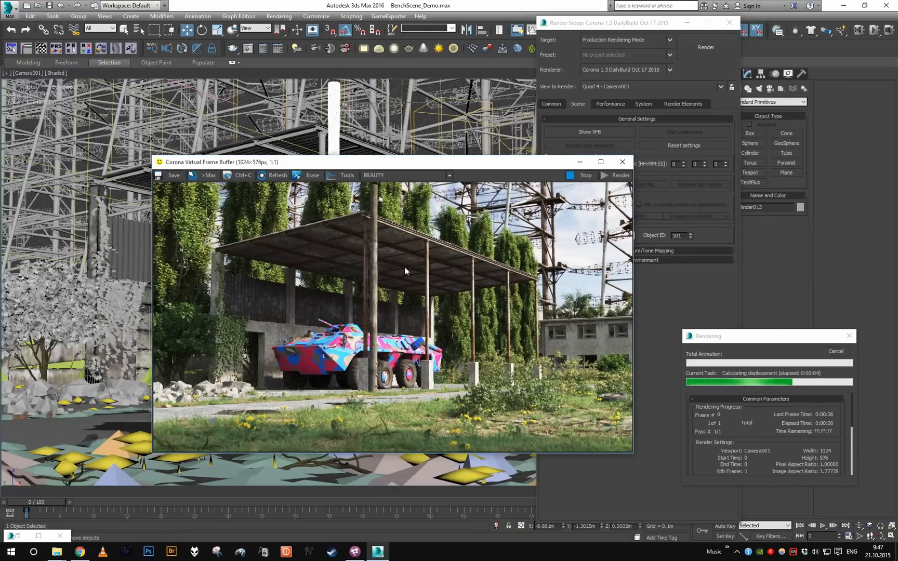
{"action": "mouse_move", "coordinate": [418, 267]}
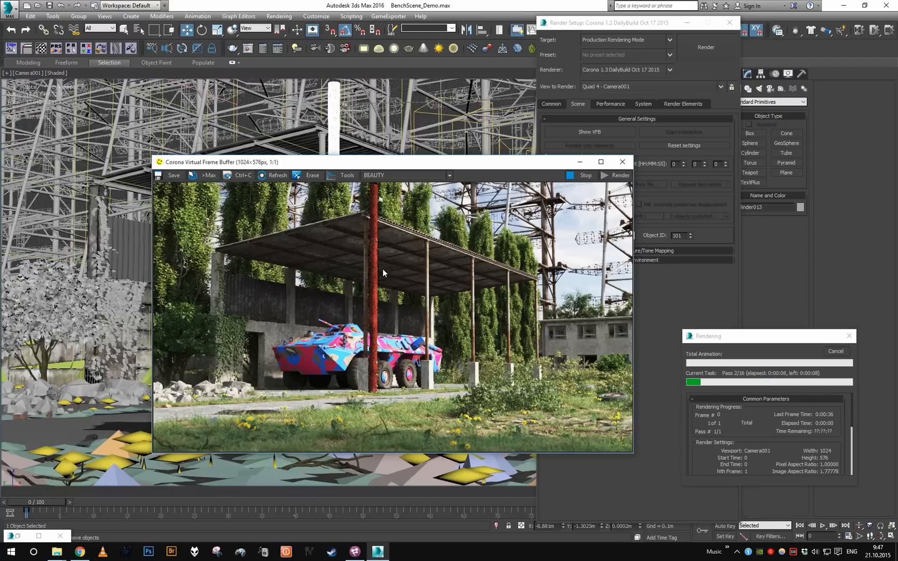
{"action": "mouse_move", "coordinate": [365, 203]}
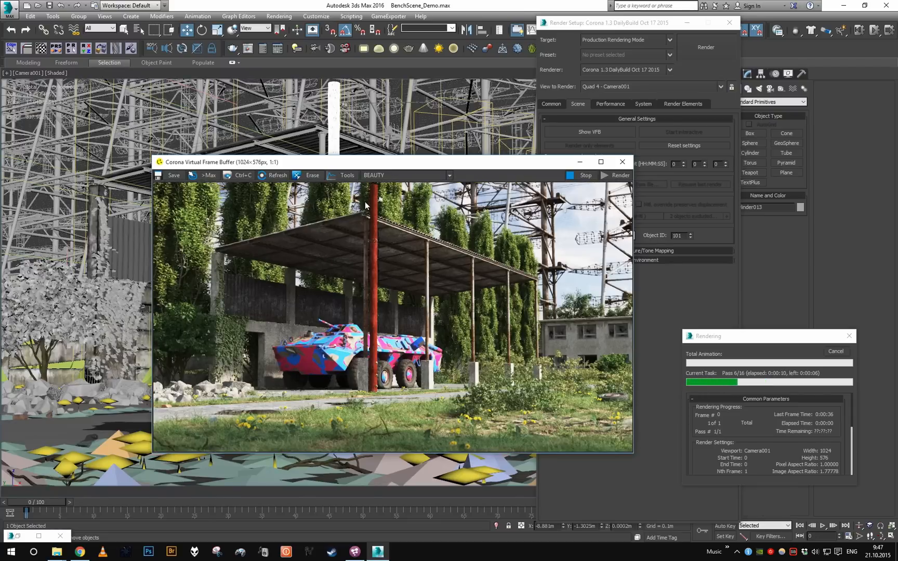
{"action": "mouse_move", "coordinate": [728, 328]}
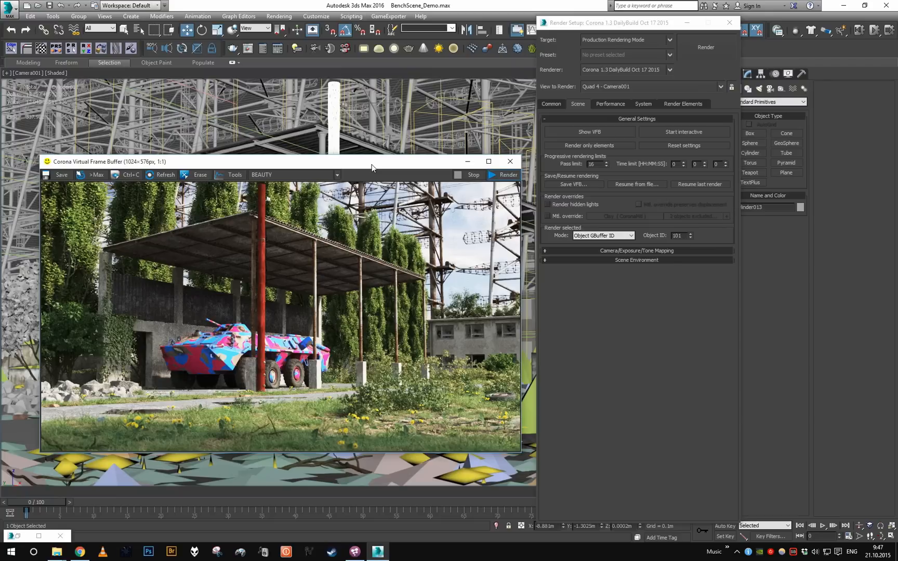
{"action": "mouse_move", "coordinate": [476, 162]}
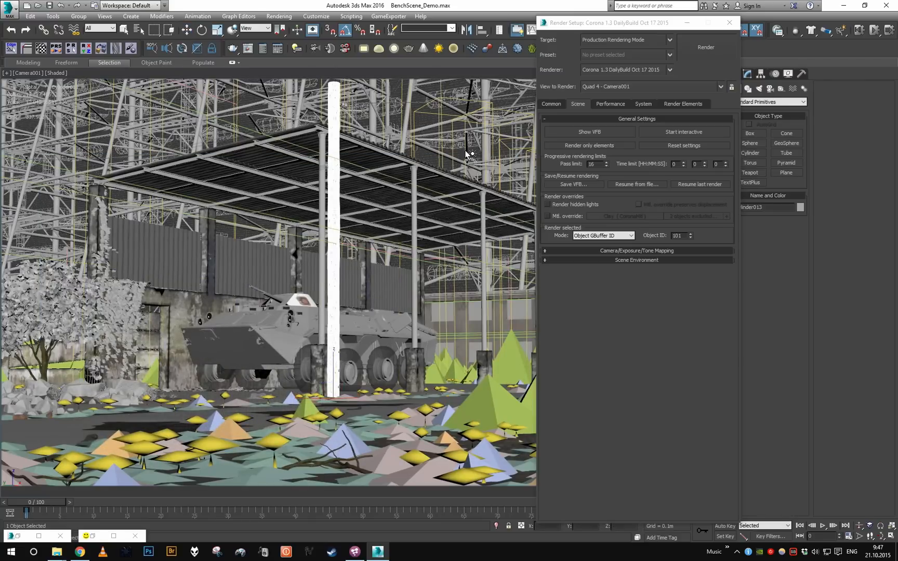
- Limit rendering to the viewport-selected trees, enable Clear VFB inbetween renders, and render
{"action": "left_click", "coordinate": [604, 236]}
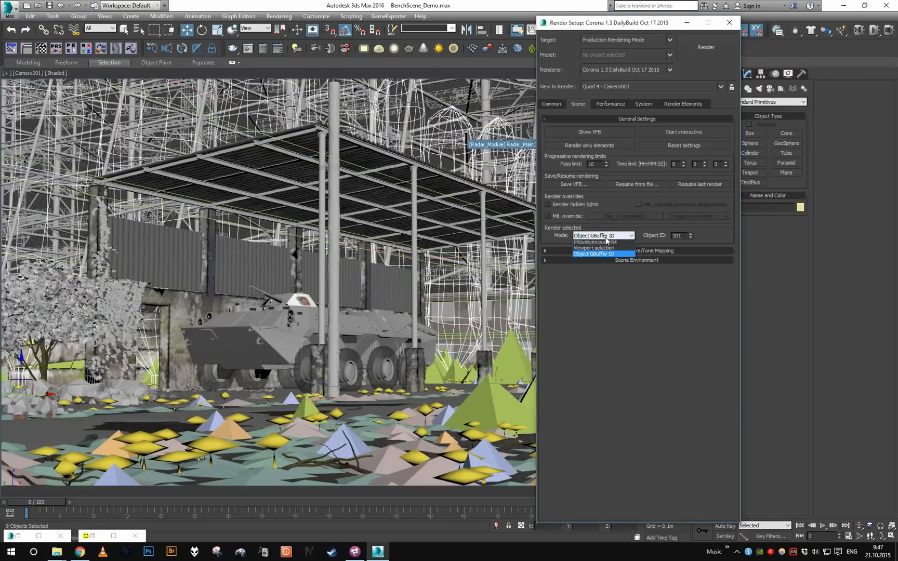
{"action": "left_click", "coordinate": [594, 248]}
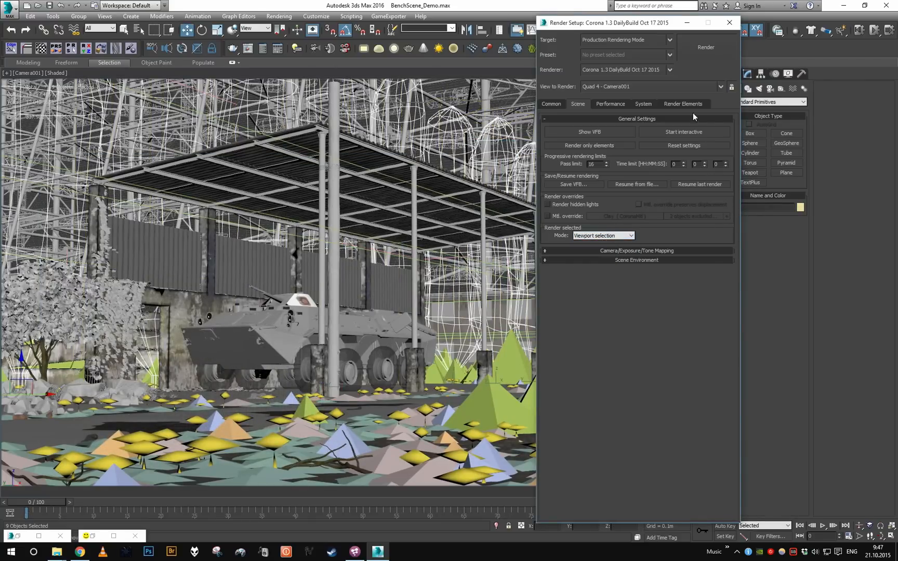
{"action": "left_click", "coordinate": [643, 104]}
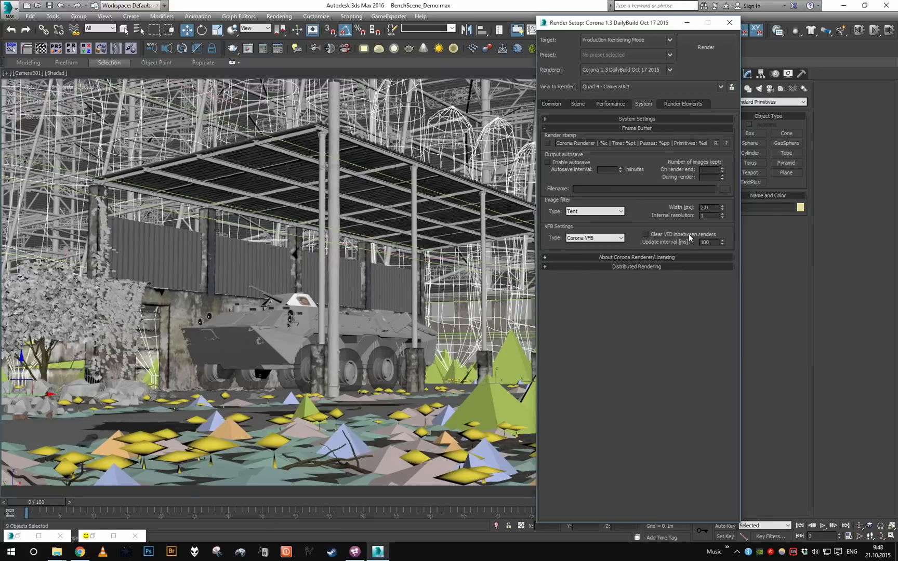
{"action": "left_click", "coordinate": [645, 235]}
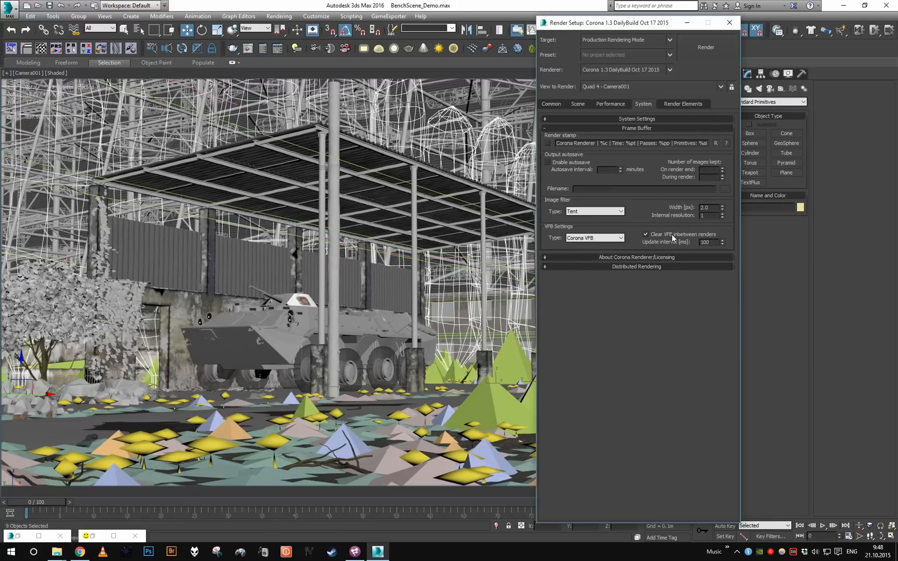
{"action": "left_click", "coordinate": [705, 47]}
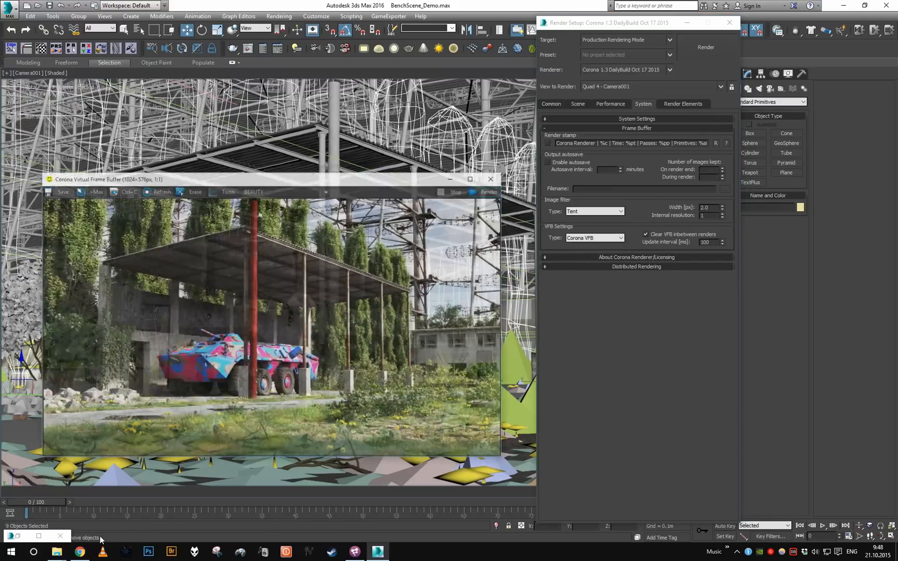
- Render the selected trees alone over black, maximizing and then restoring the frame buffer
{"action": "left_click", "coordinate": [706, 48]}
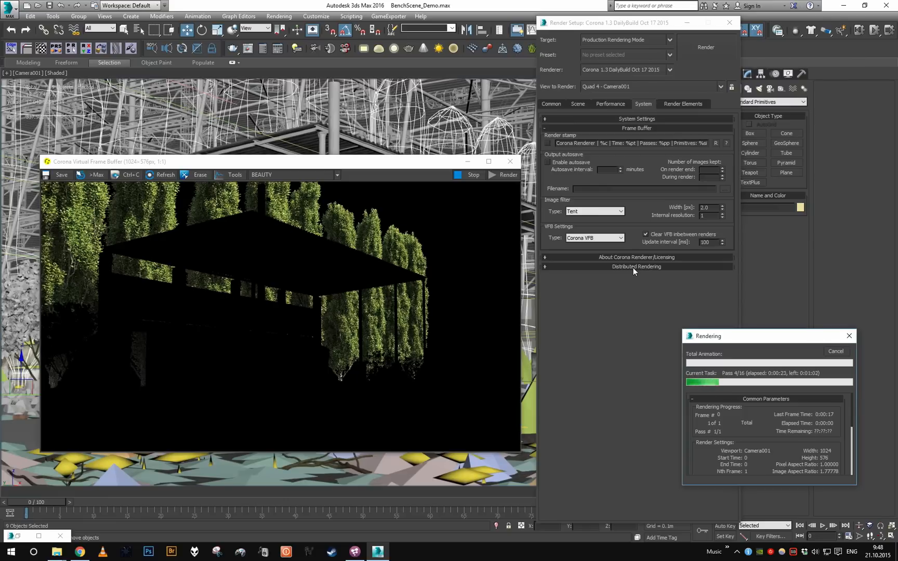
{"action": "mouse_move", "coordinate": [684, 255]}
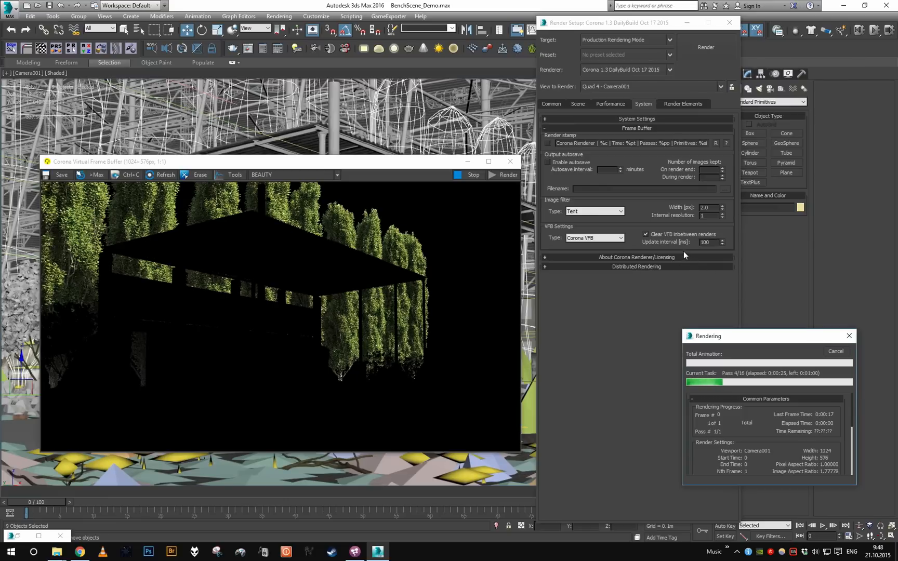
{"action": "mouse_move", "coordinate": [621, 203]}
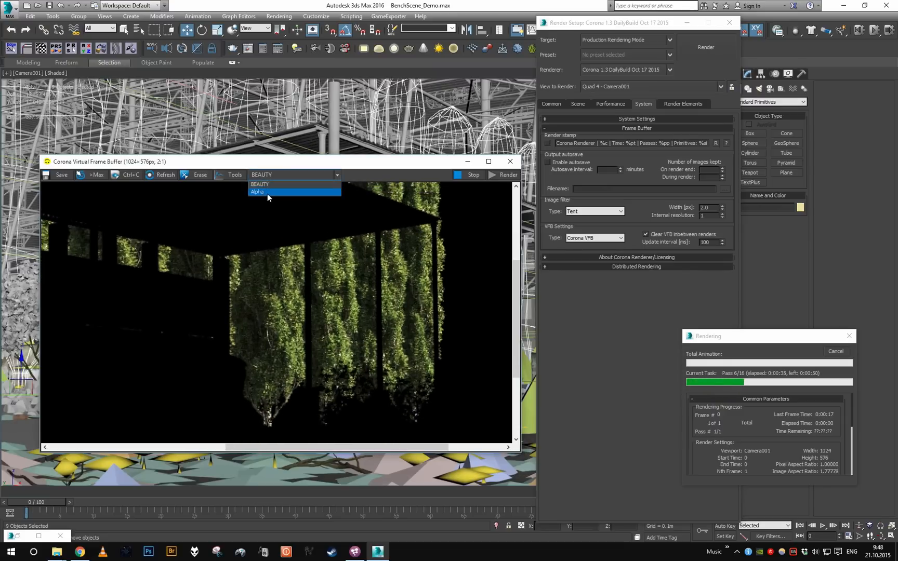
{"action": "left_click", "coordinate": [260, 184]}
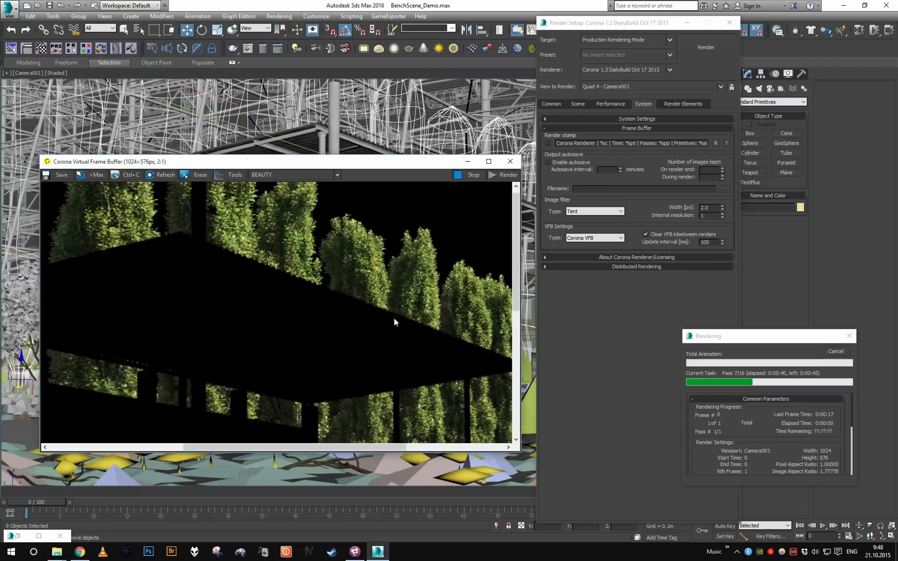
{"action": "left_click", "coordinate": [336, 174]}
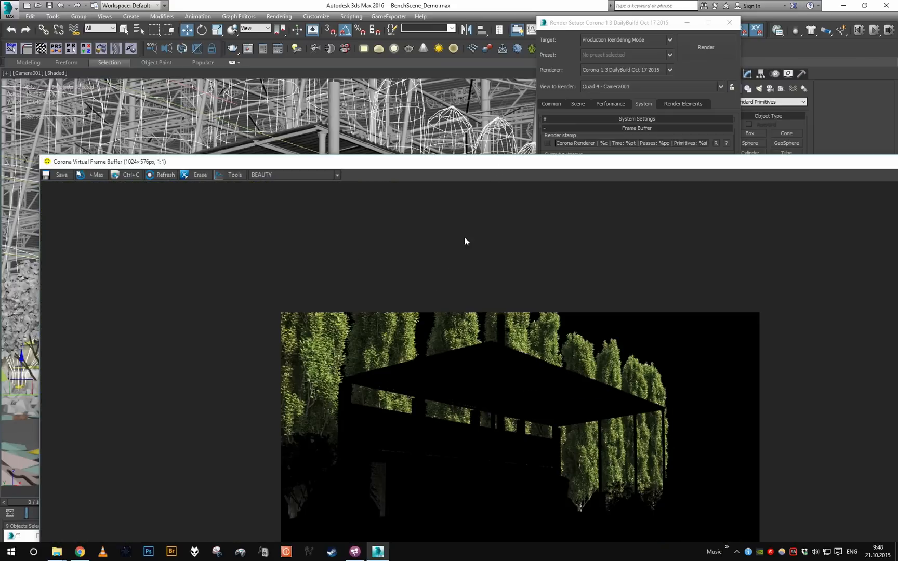
{"action": "left_click", "coordinate": [705, 48]}
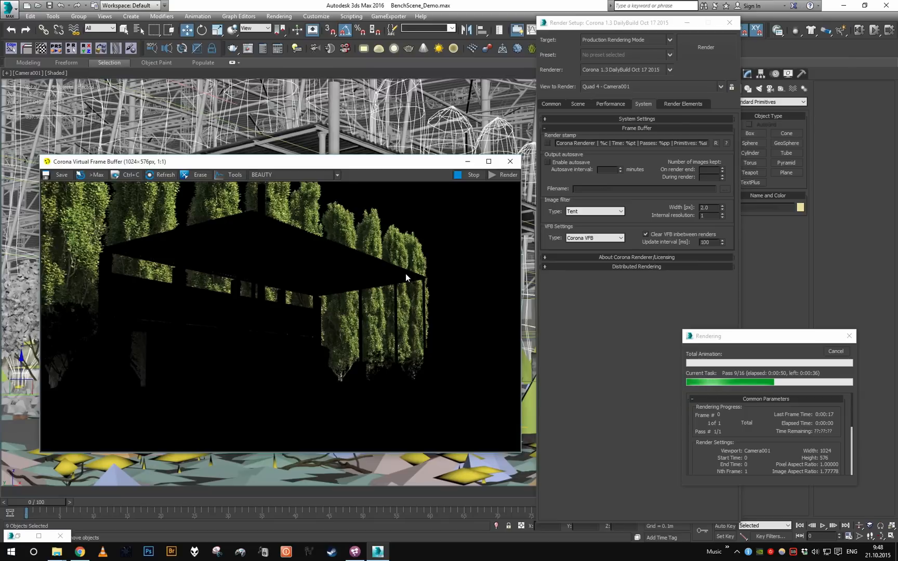
{"action": "mouse_move", "coordinate": [669, 338]}
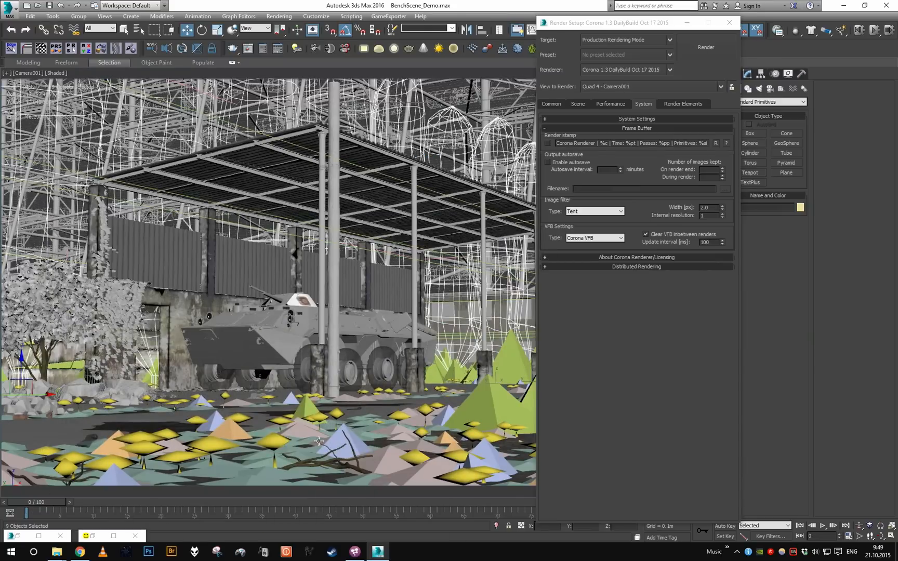
{"action": "mouse_move", "coordinate": [323, 430]}
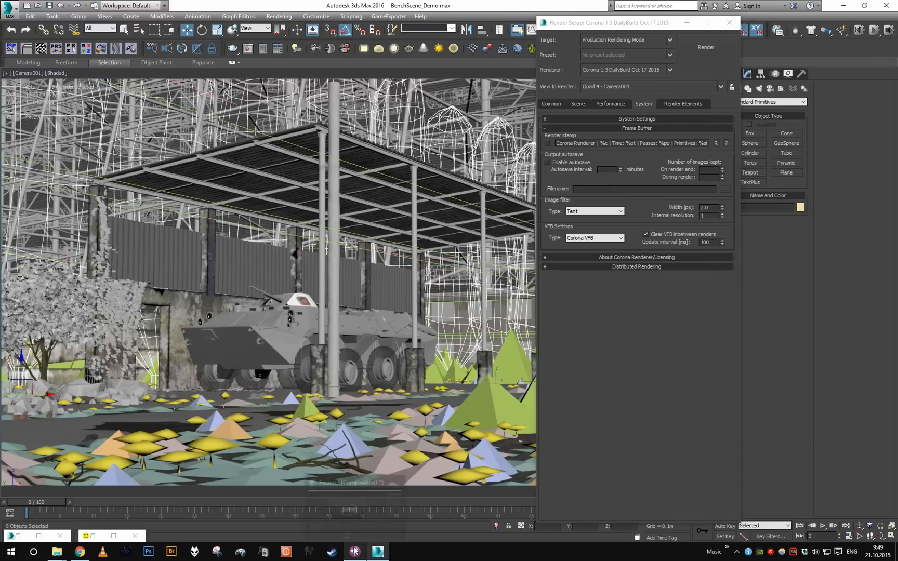
{"action": "left_click", "coordinate": [356, 550]}
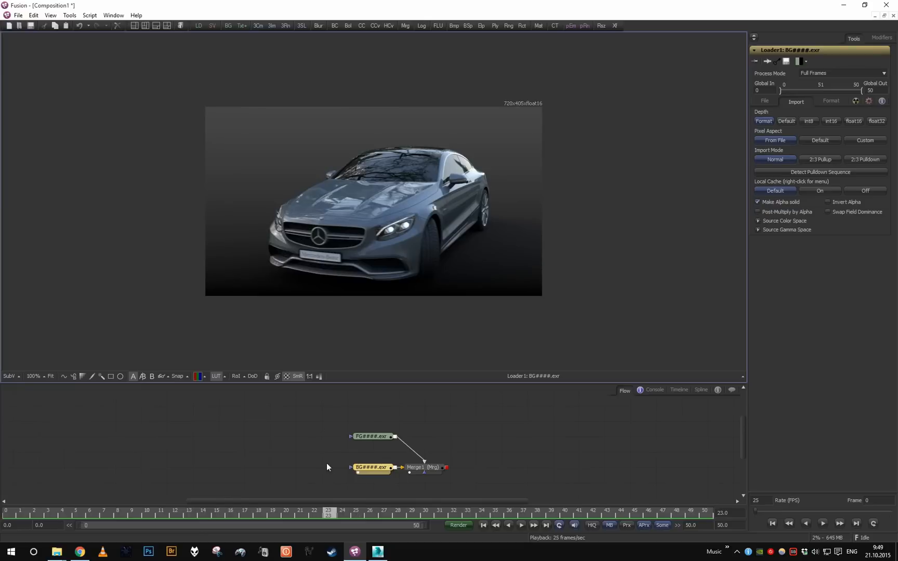
{"action": "mouse_move", "coordinate": [435, 161]}
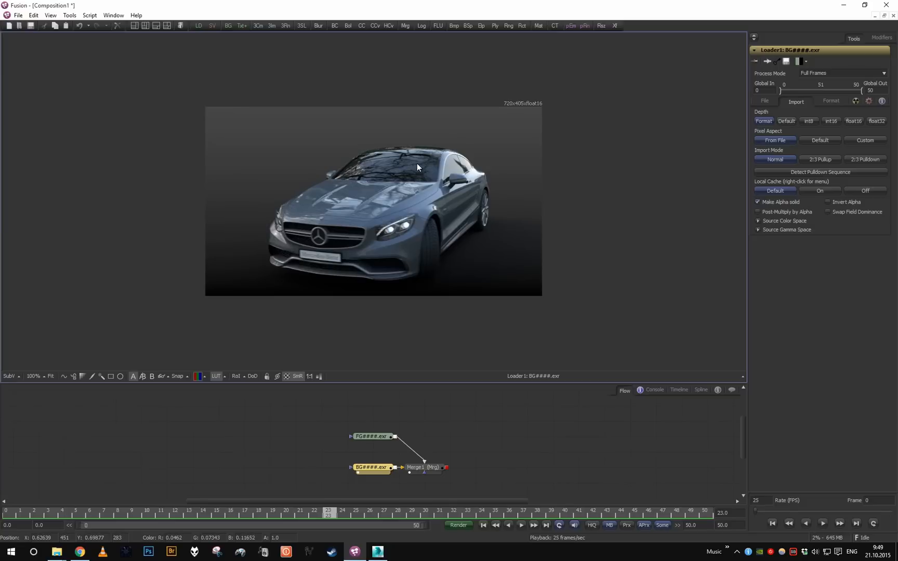
{"action": "mouse_move", "coordinate": [453, 169]}
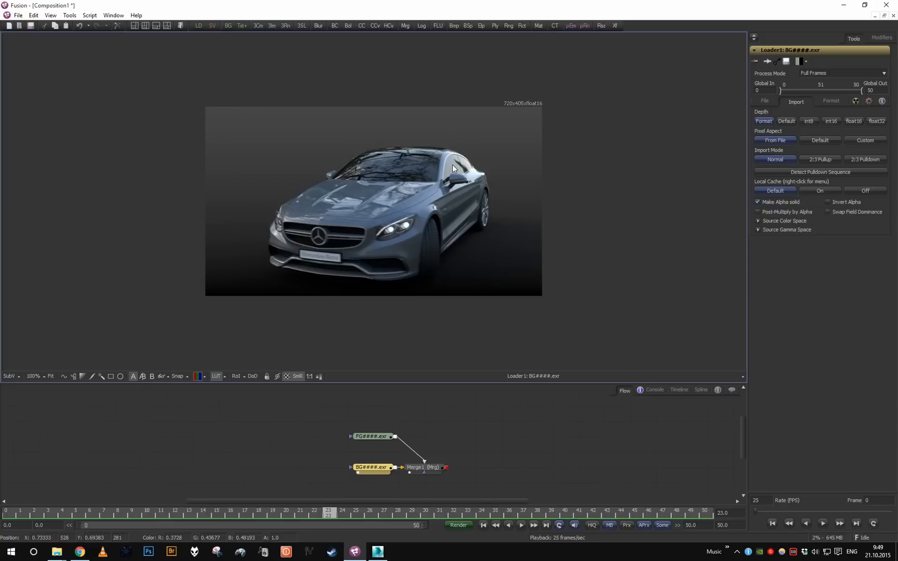
{"action": "left_click", "coordinate": [372, 437]}
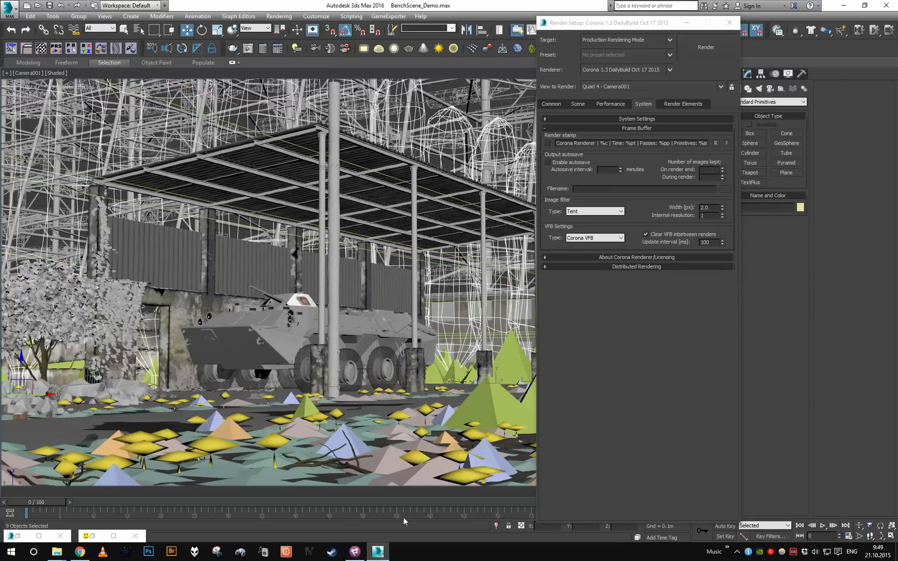
{"action": "left_click", "coordinate": [578, 104]}
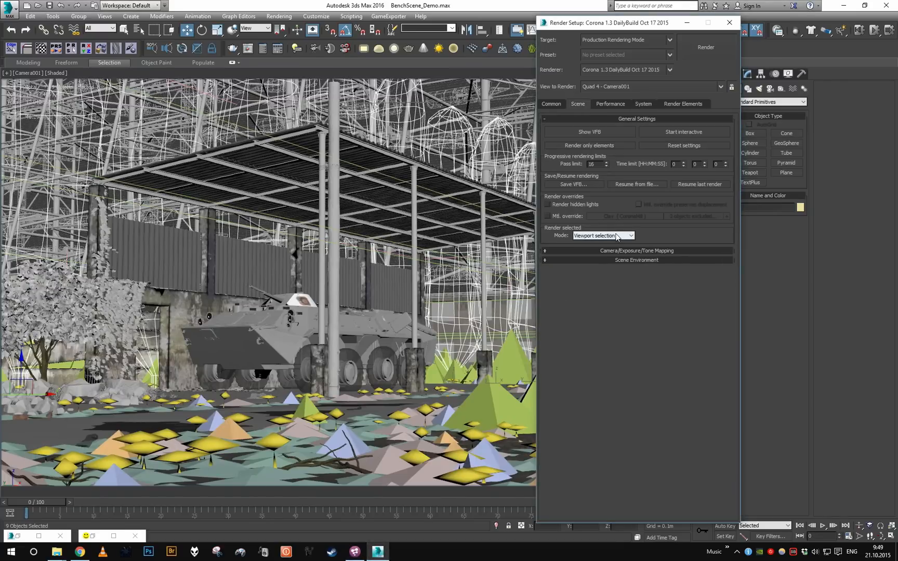
{"action": "left_click", "coordinate": [643, 104]}
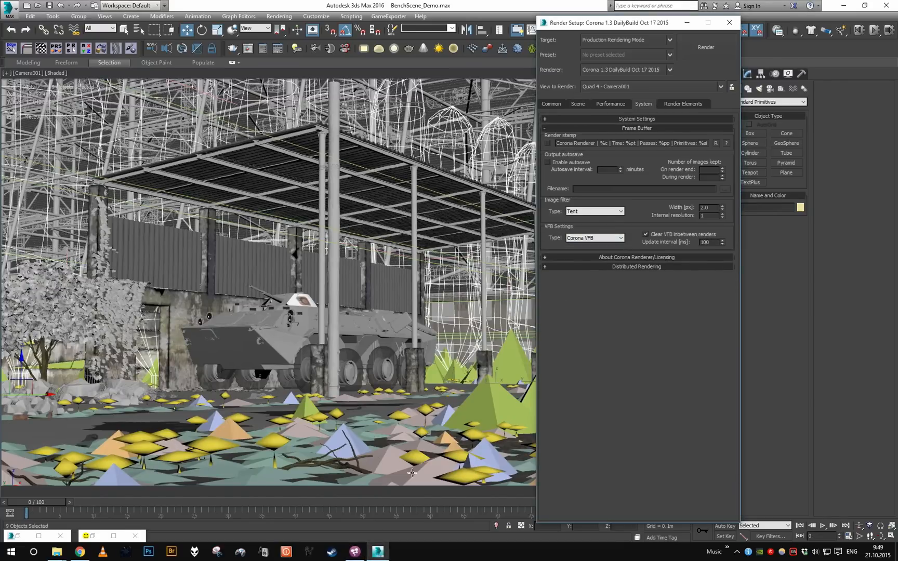
{"action": "left_click", "coordinate": [377, 551]}
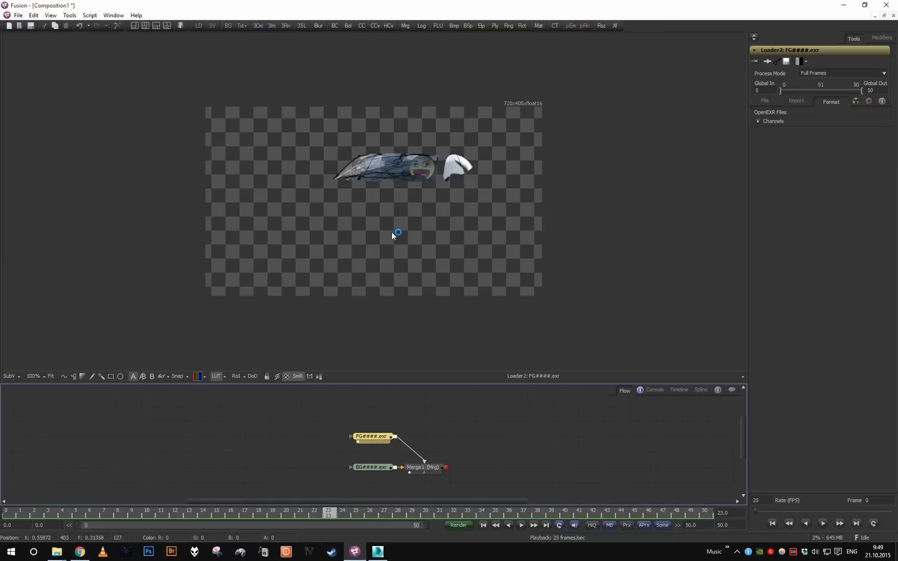
- View the FG loader output, then the Merge1 composite of the car with smiley driver
{"action": "left_click", "coordinate": [259, 513]}
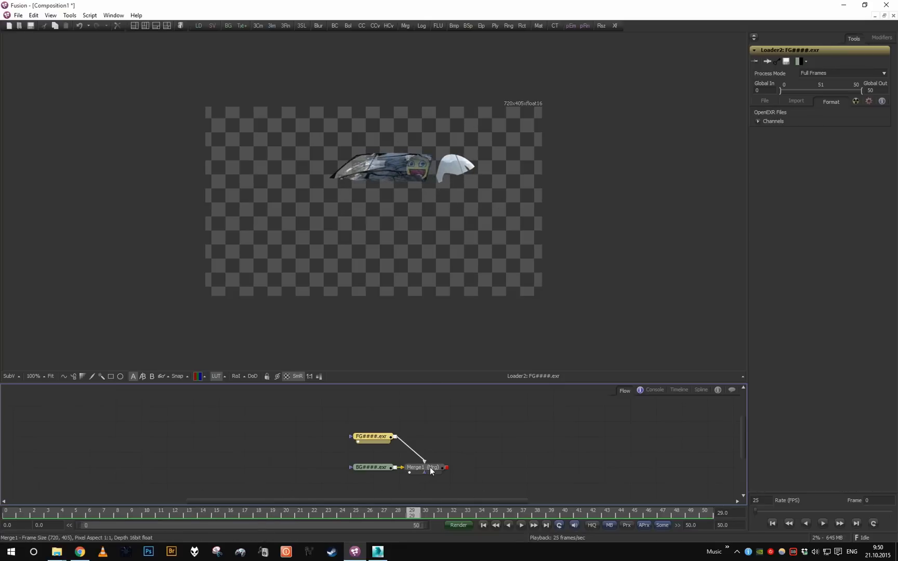
{"action": "left_click", "coordinate": [421, 468]}
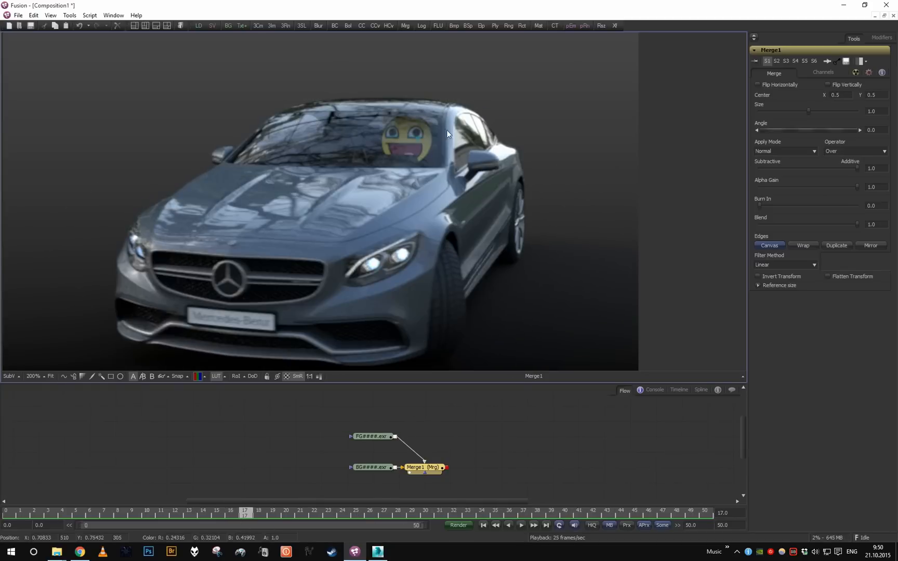
- Jump to an earlier frame to check the smiley driver stays behind the windshield
{"action": "left_click", "coordinate": [357, 511]}
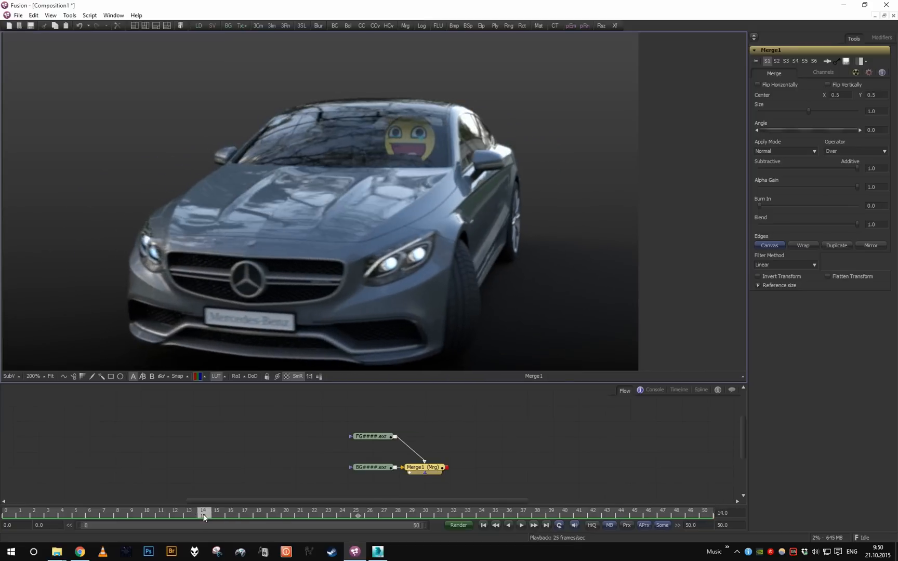
{"action": "mouse_move", "coordinate": [399, 134]}
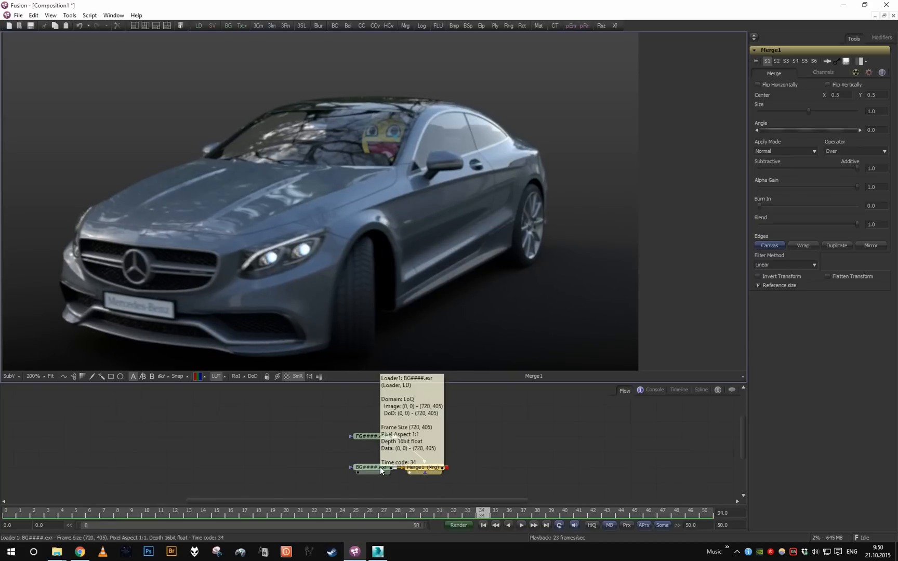
{"action": "mouse_move", "coordinate": [363, 236]}
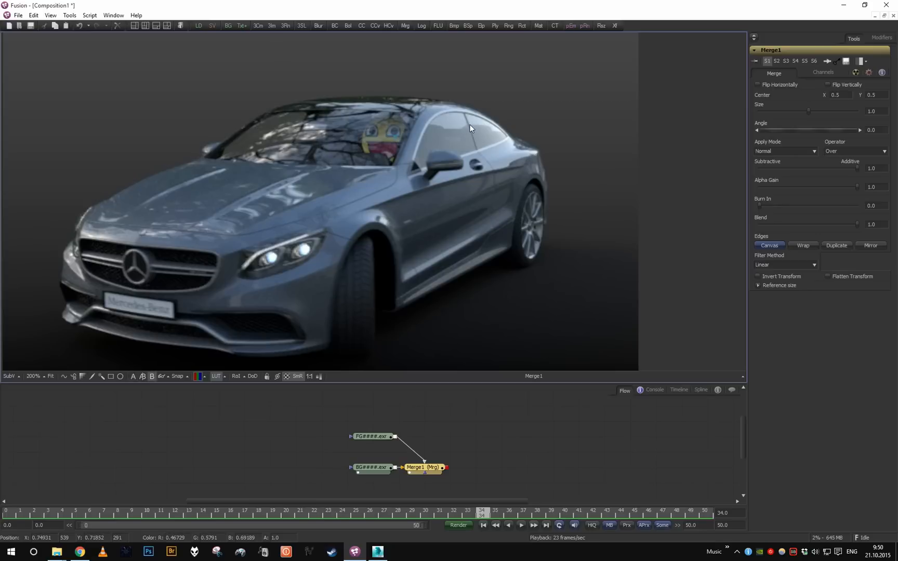
{"action": "mouse_move", "coordinate": [476, 135]}
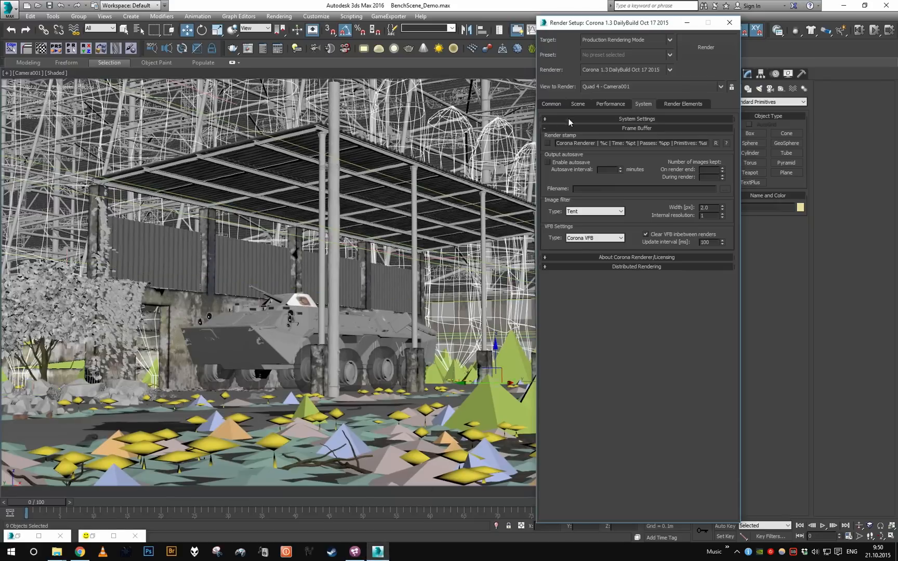
- Show Corona's Scene settings page in Render Setup, with render-selected on viewport selection
{"action": "left_click", "coordinate": [577, 104]}
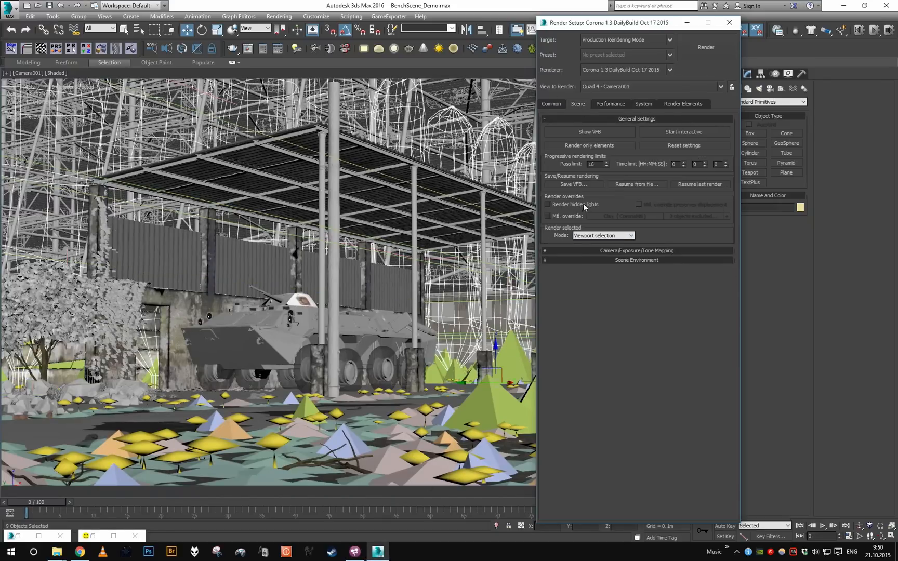